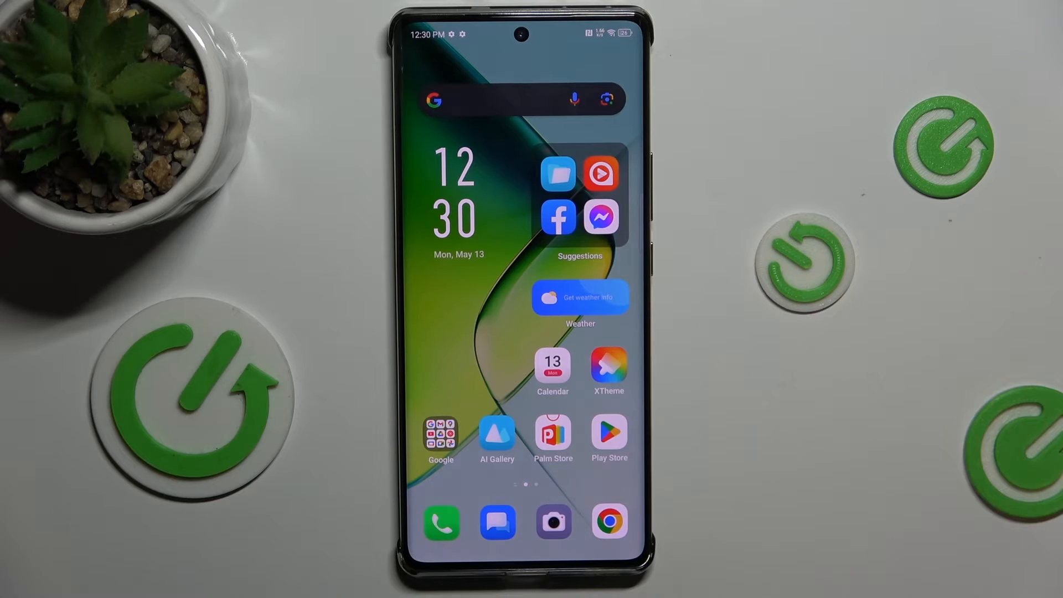
Step: Scroll the home screen to reach the Settings app
scroll(up, 3)
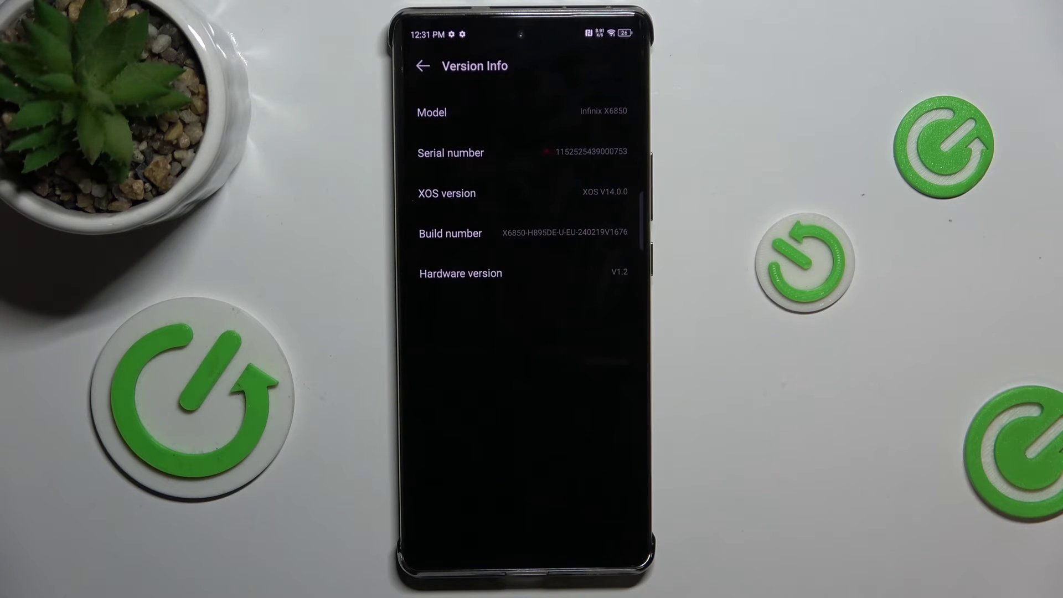
Step: Navigate back to main settings, then into System > Developer options
click(422, 66)
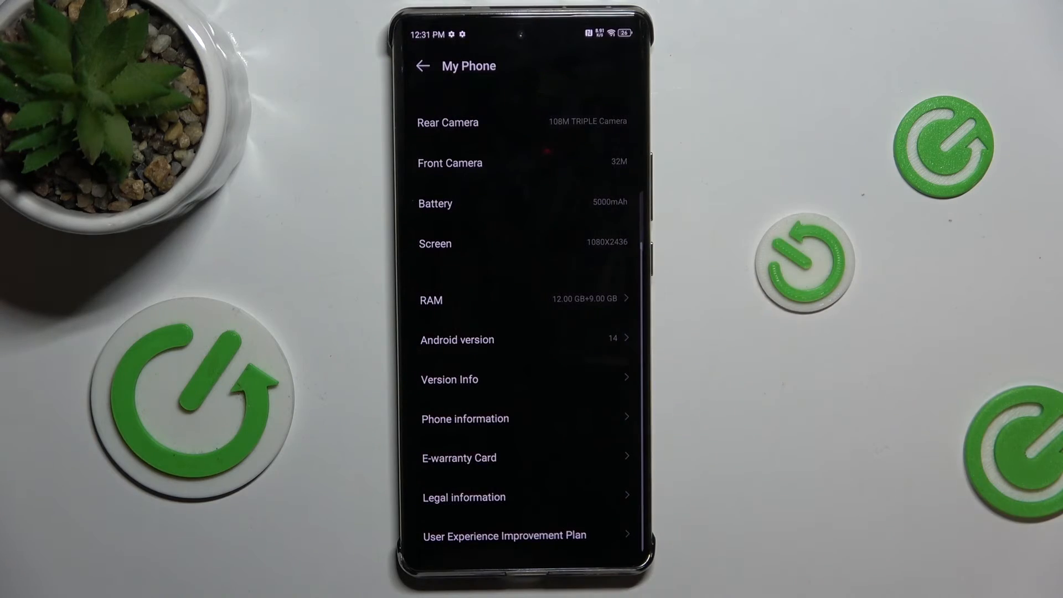
scroll(down, 3)
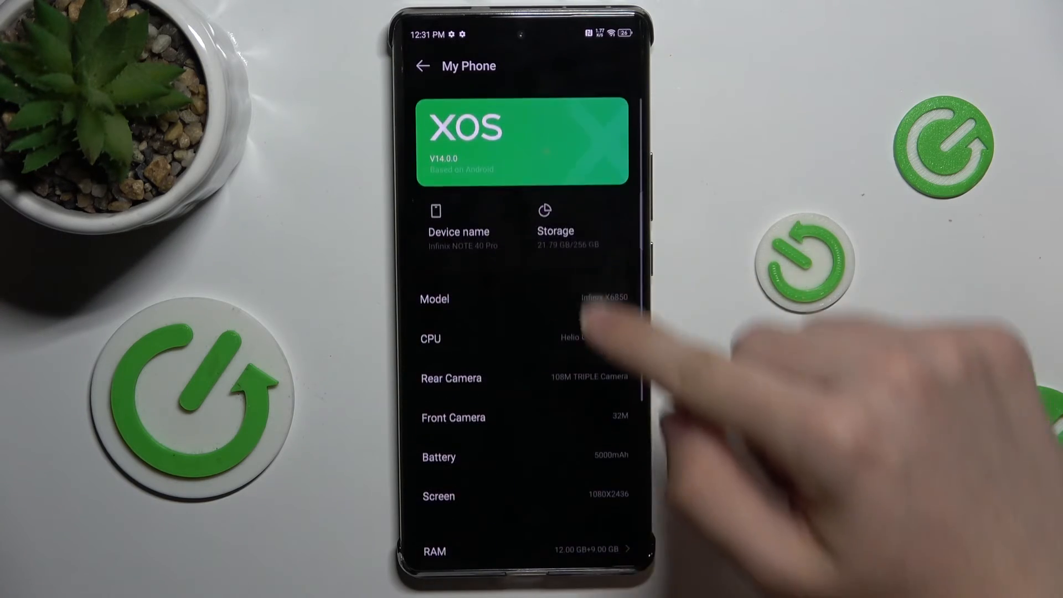
click(422, 66)
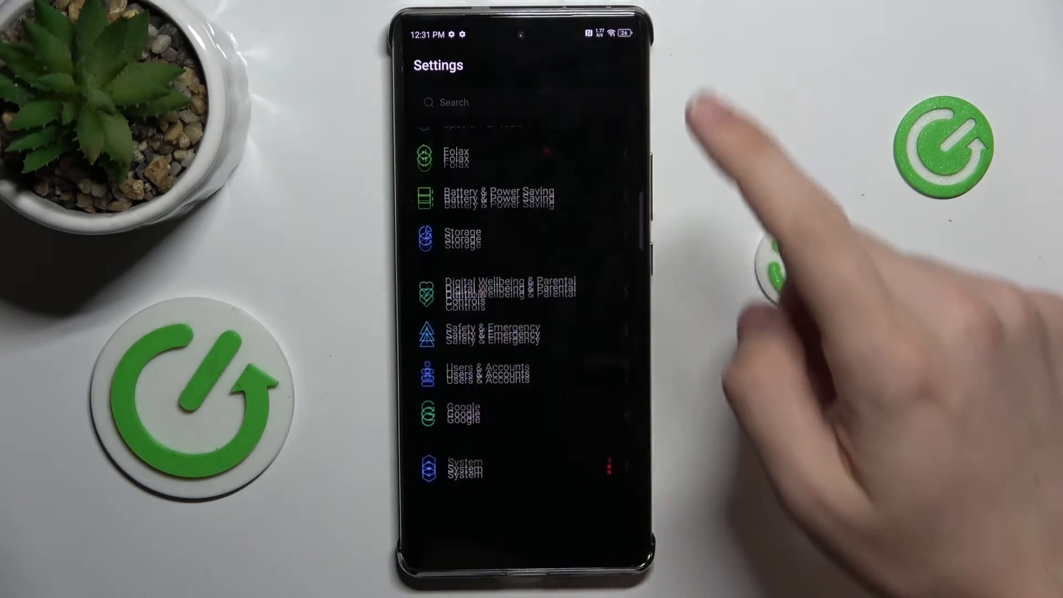
click(464, 467)
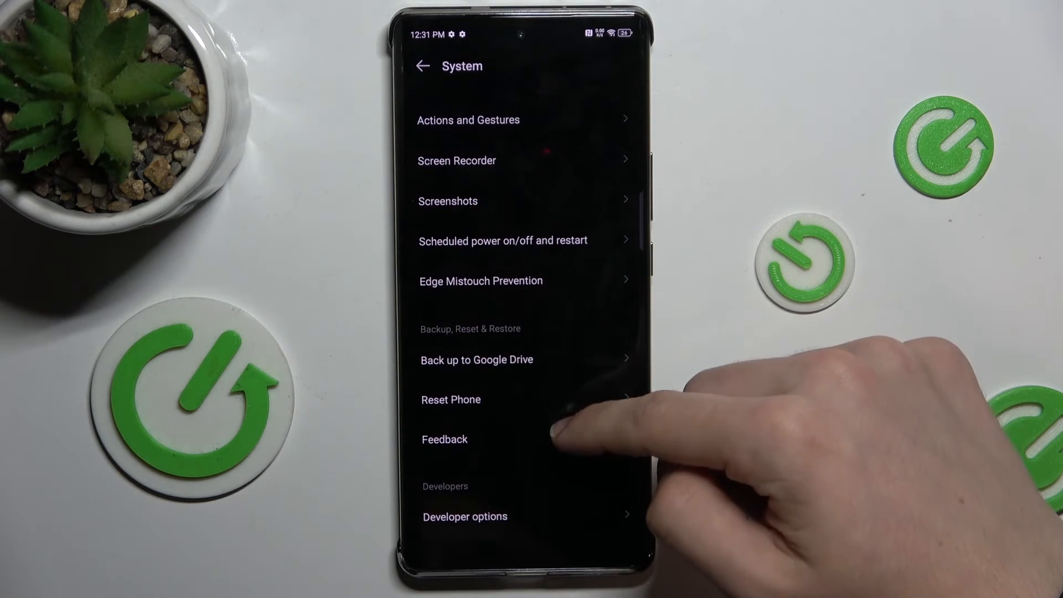
click(465, 517)
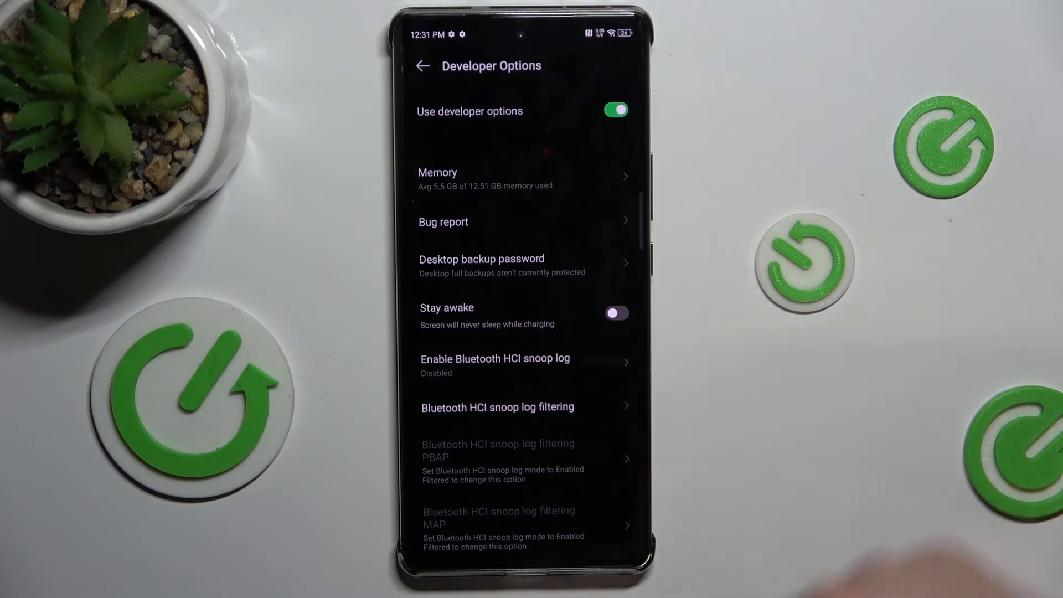
Step: Scroll through Developer Options and open the Window animation scale choices (1x)
scroll(down, 3)
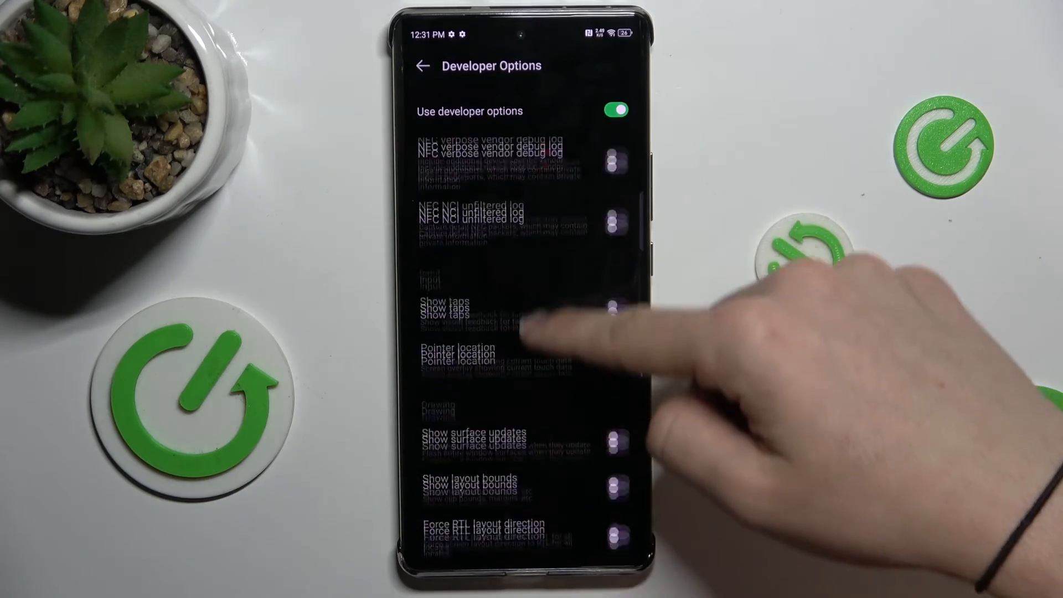
scroll(up, 3)
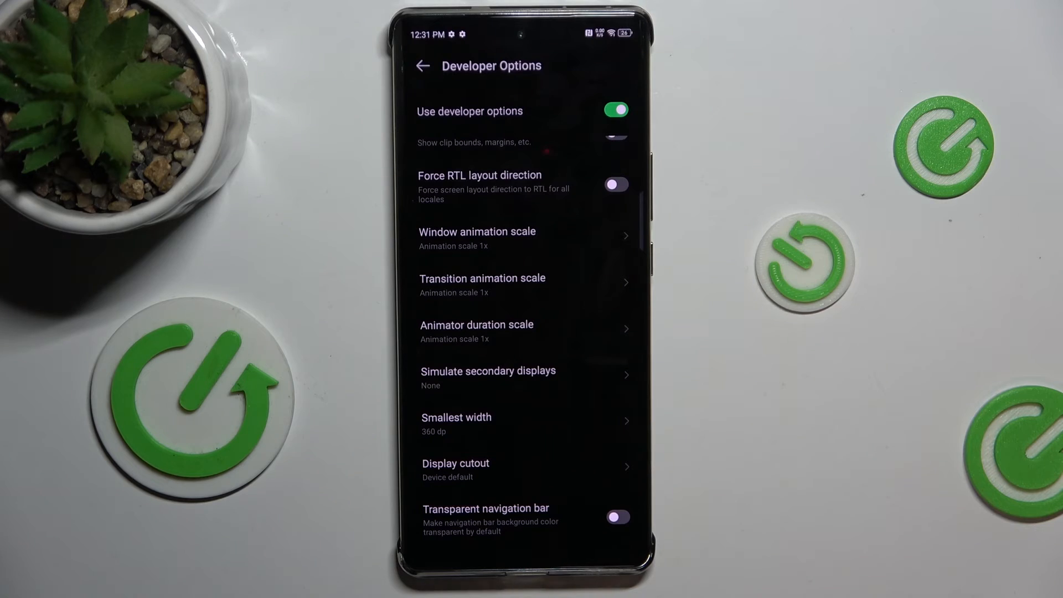
click(477, 237)
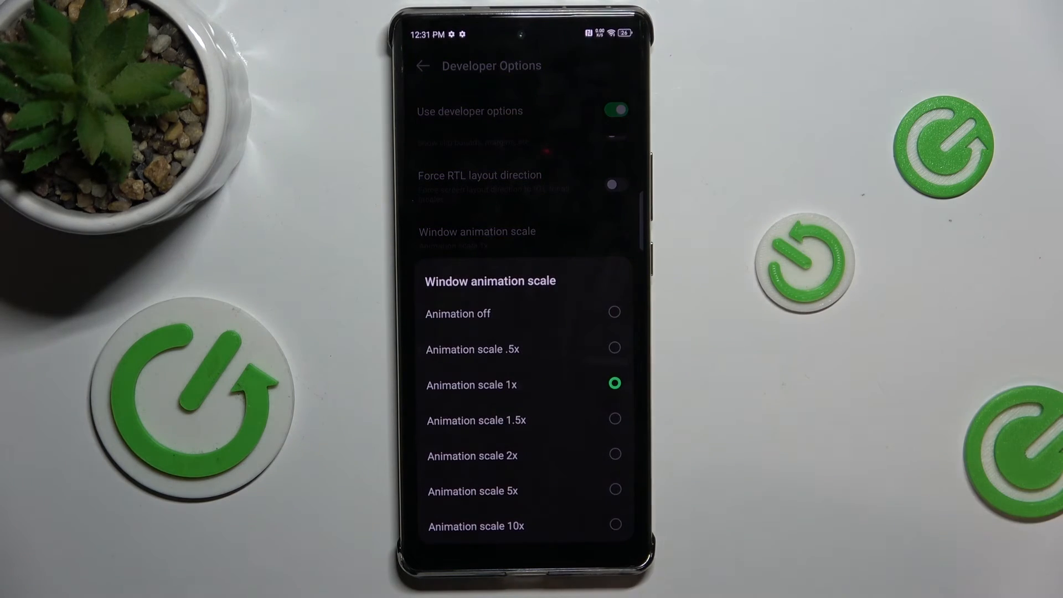